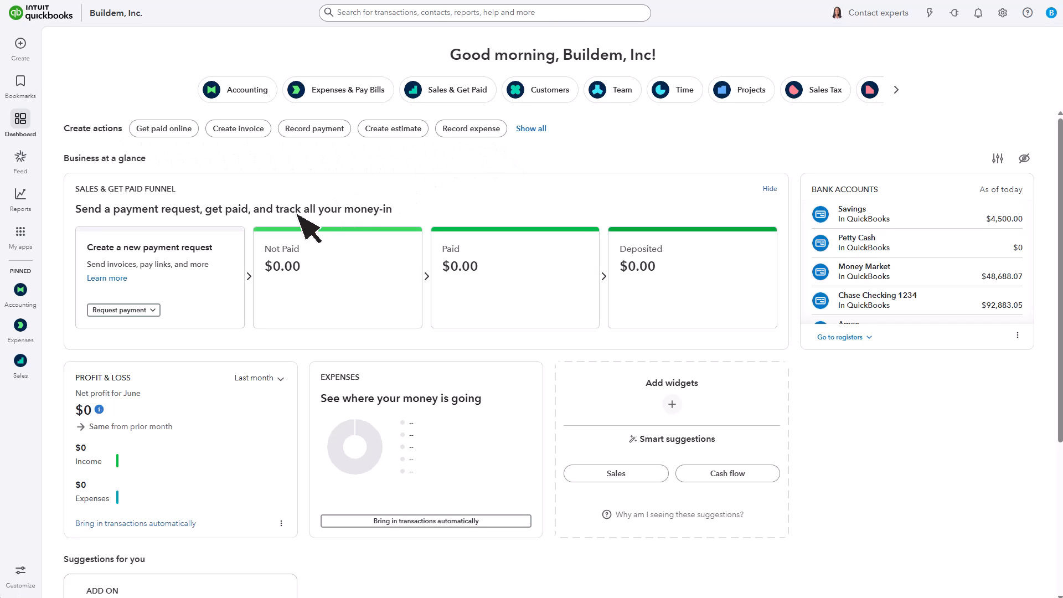
pyautogui.moveTo(661, 301)
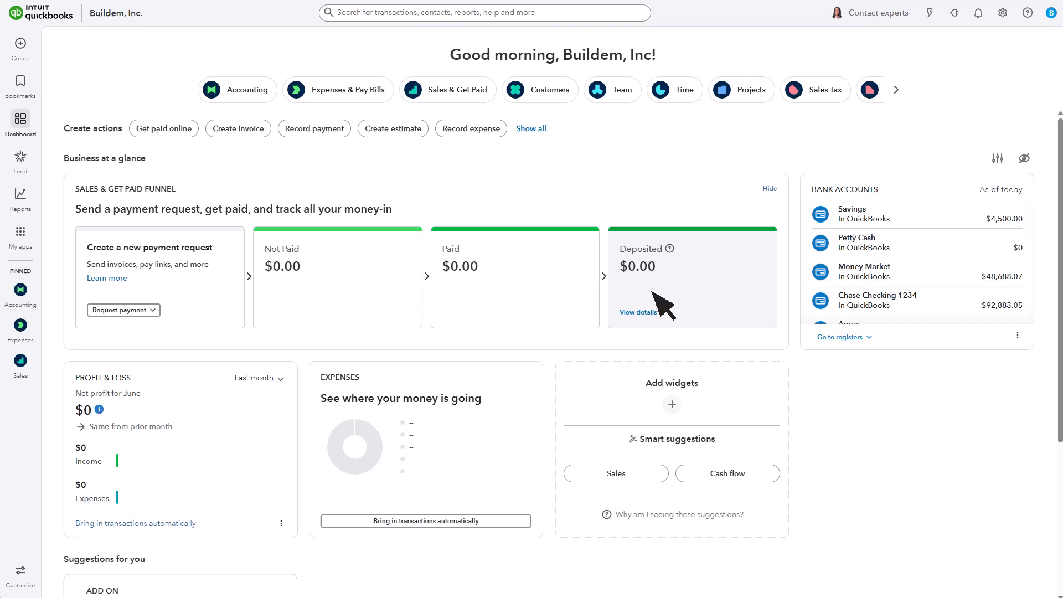
pyautogui.moveTo(937, 320)
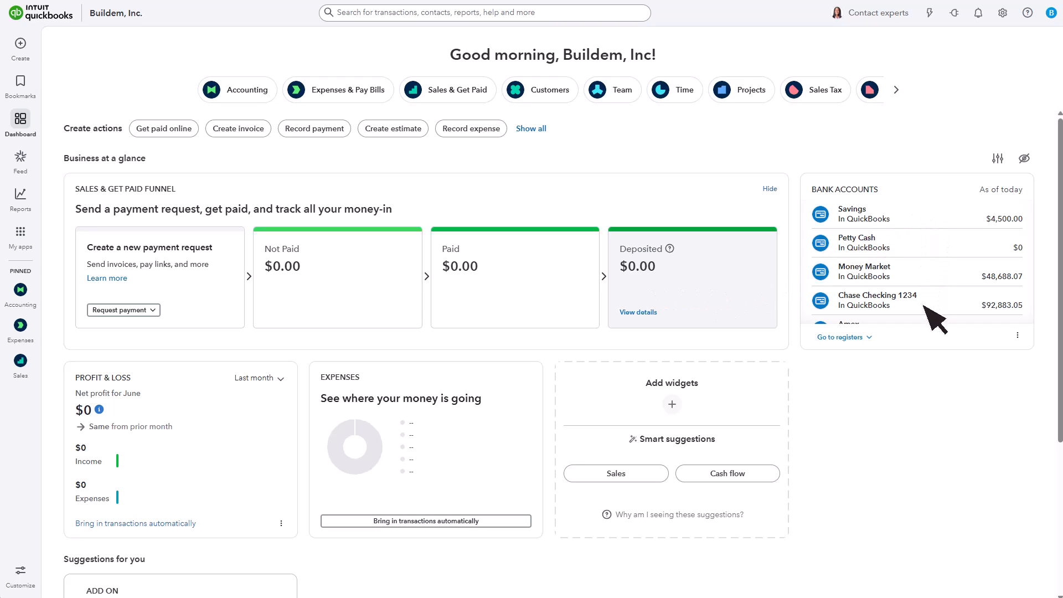
pyautogui.moveTo(488, 439)
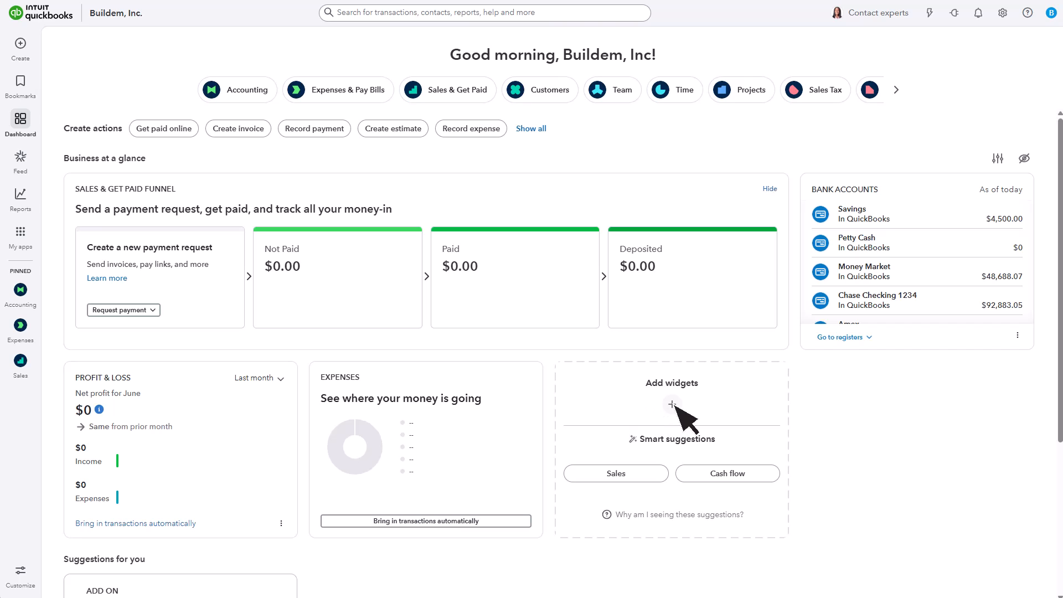
pyautogui.moveTo(672, 412)
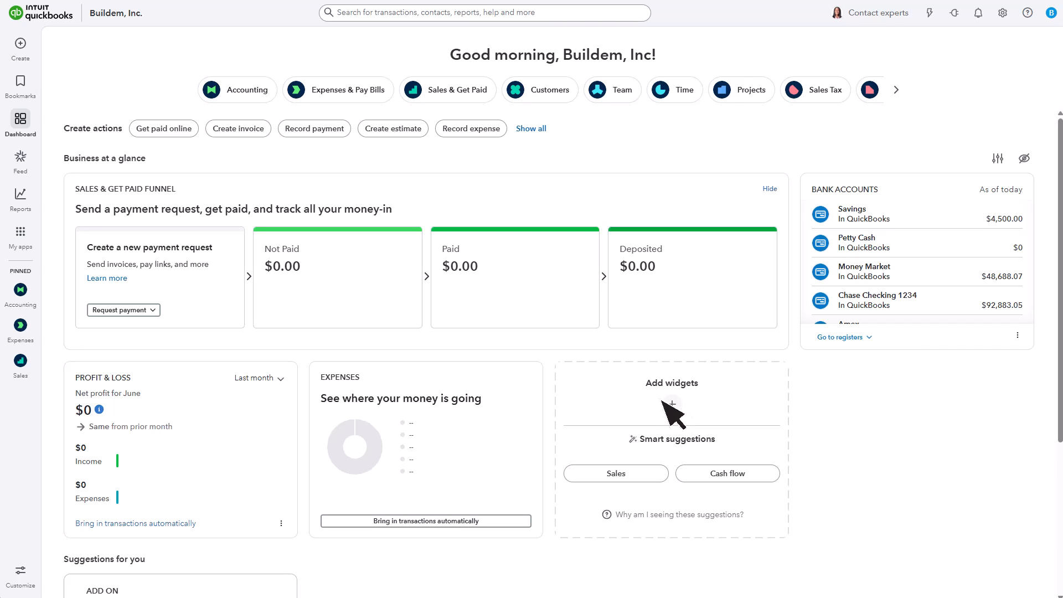
# - View the business Feed, then show the Standard reports list
pyautogui.click(21, 160)
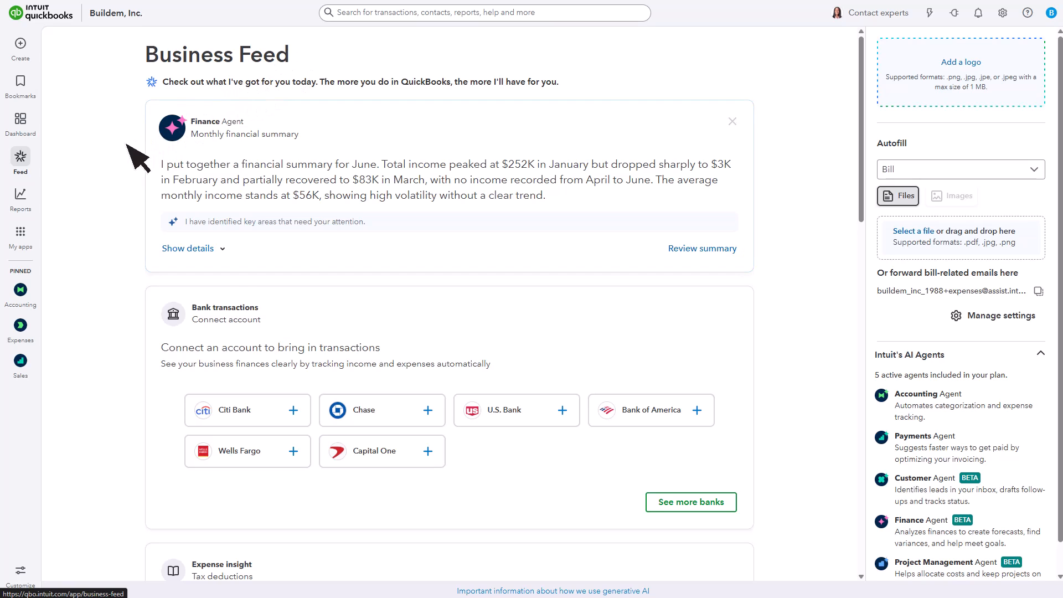
pyautogui.click(21, 195)
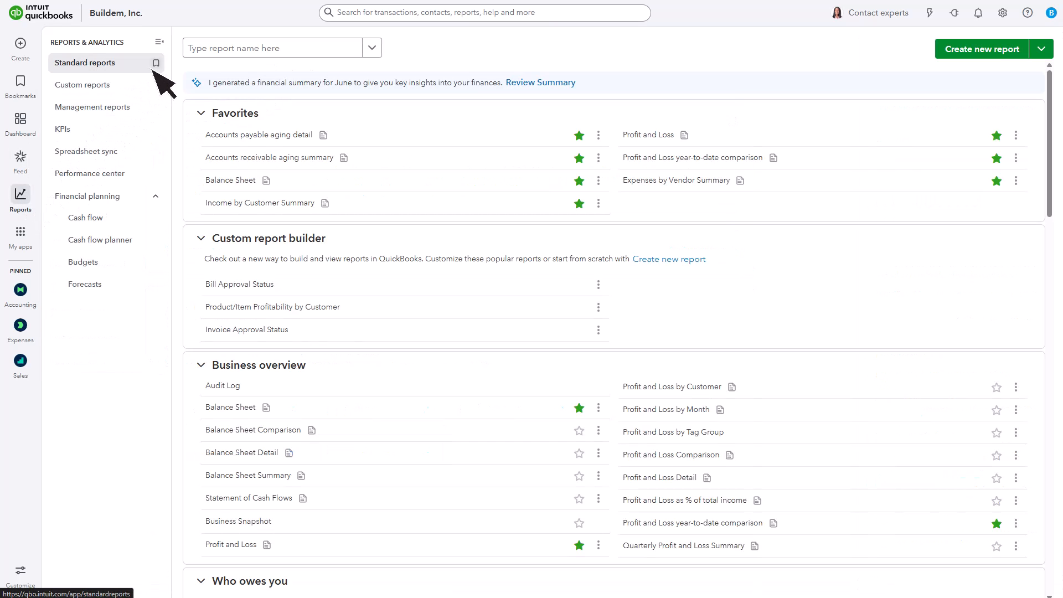
pyautogui.moveTo(163, 183)
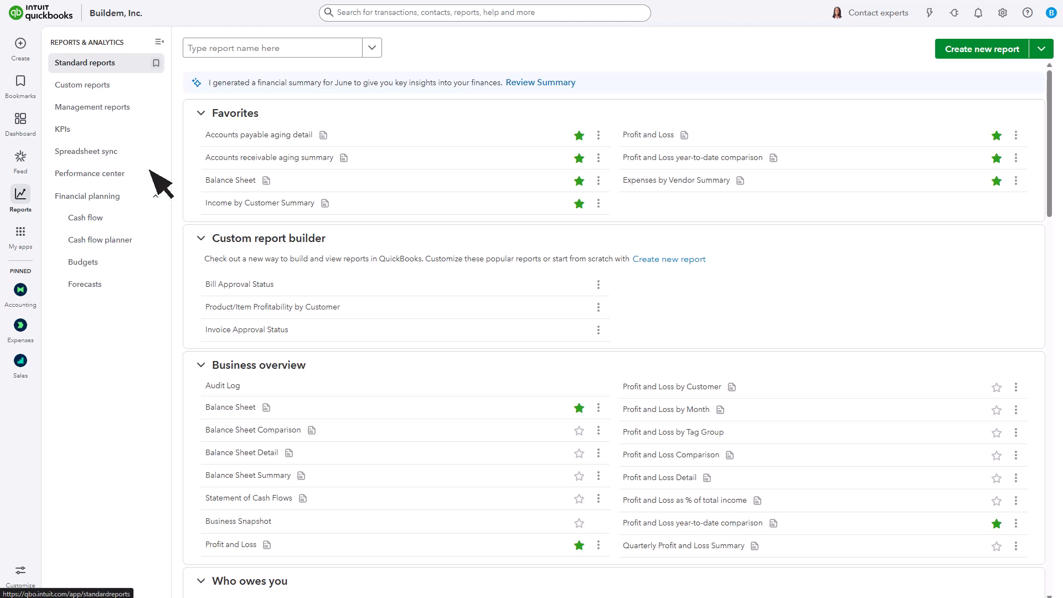
pyautogui.moveTo(160, 188)
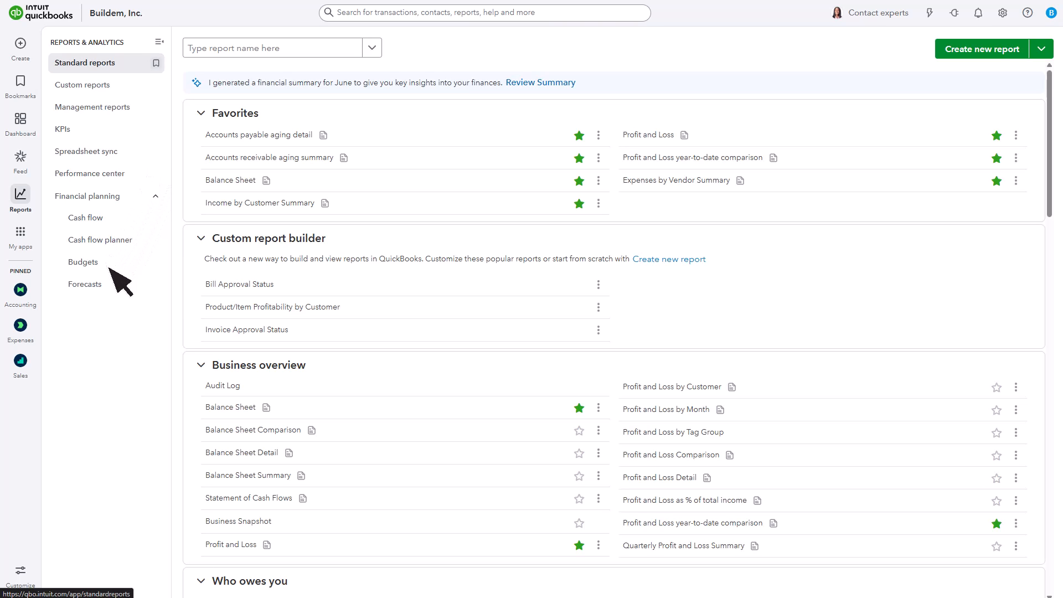
pyautogui.moveTo(138, 211)
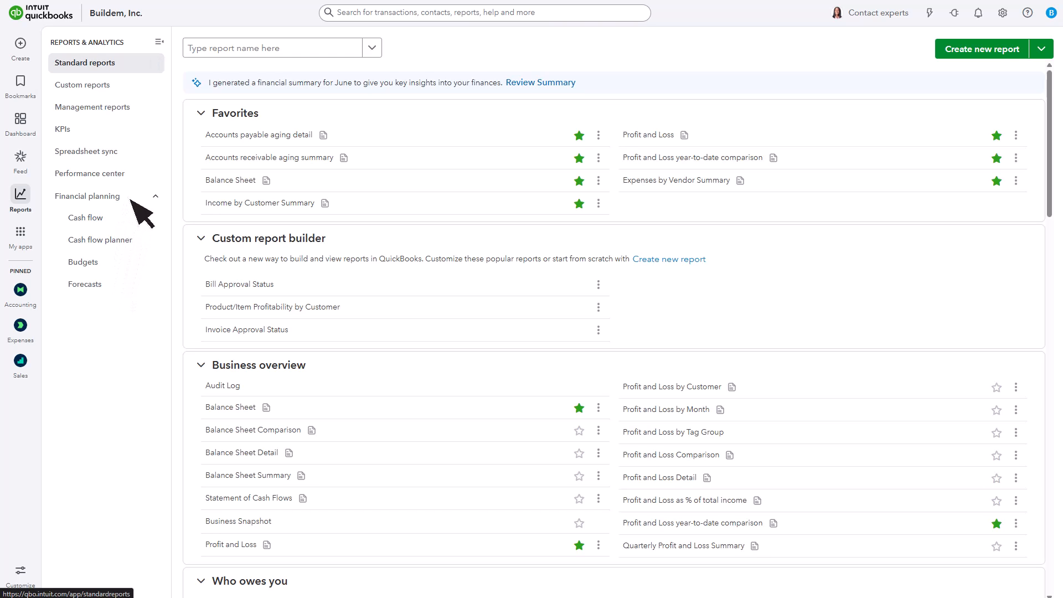
# - Review Chase Checking 1234 bank transactions, then go to Integration transactions
pyautogui.click(20, 233)
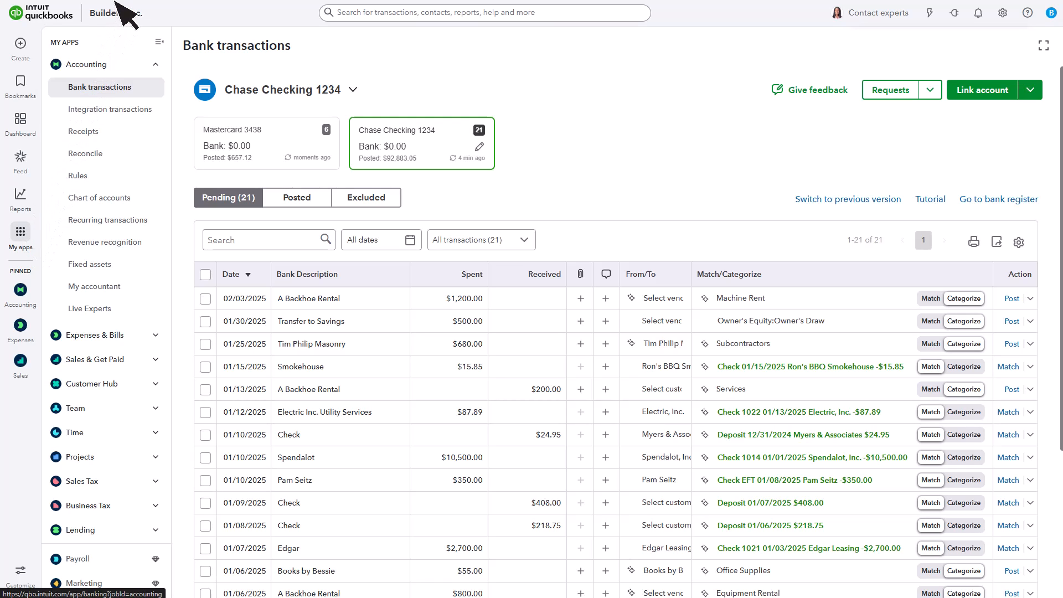
pyautogui.moveTo(552, 13)
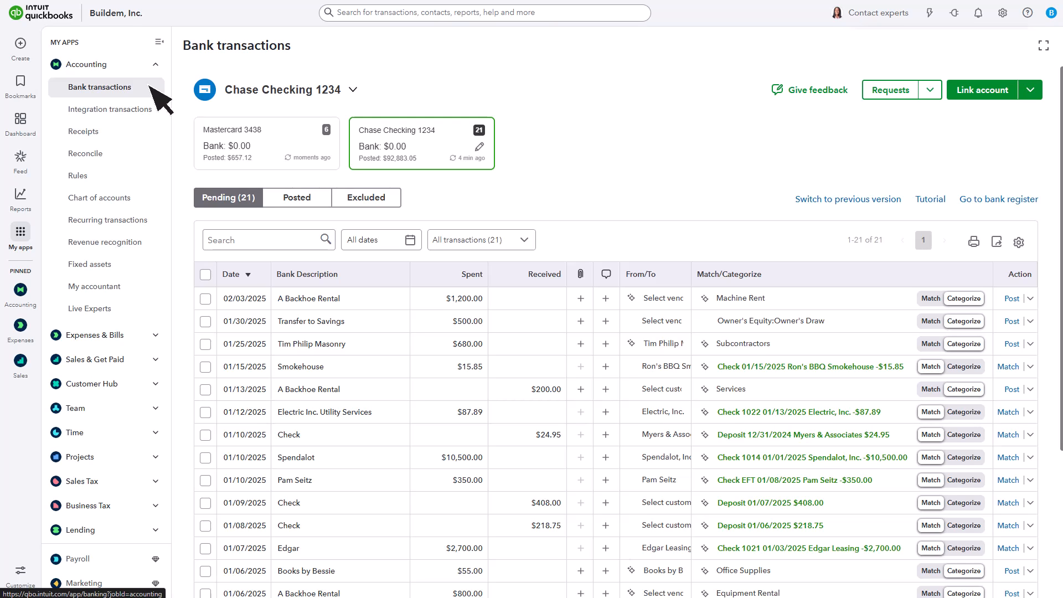
pyautogui.click(110, 109)
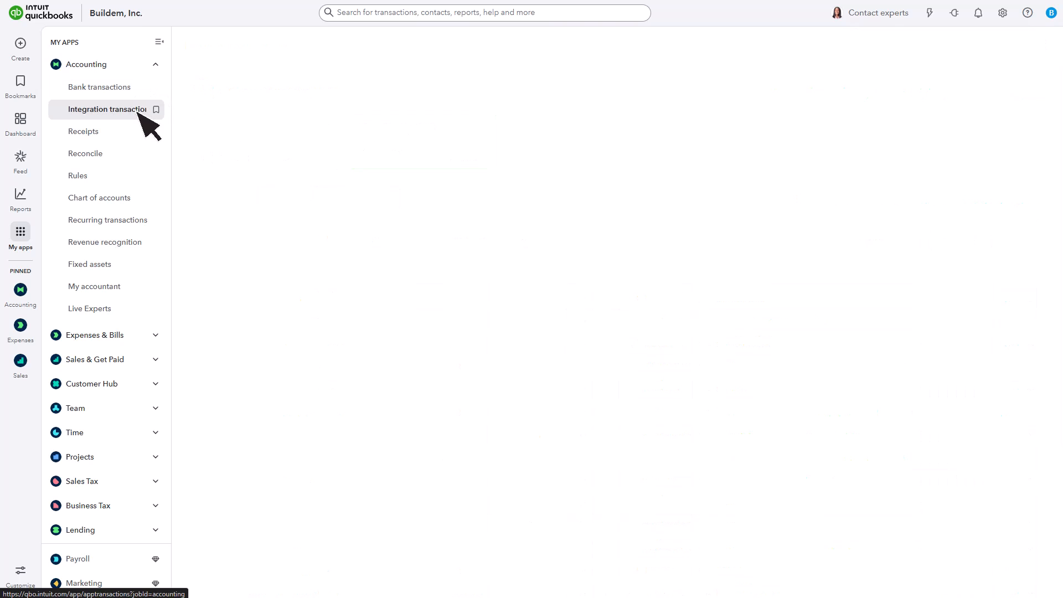
# - Step through Integration transactions, Receipts and Reconcile, ending on Chart of accounts
pyautogui.click(108, 109)
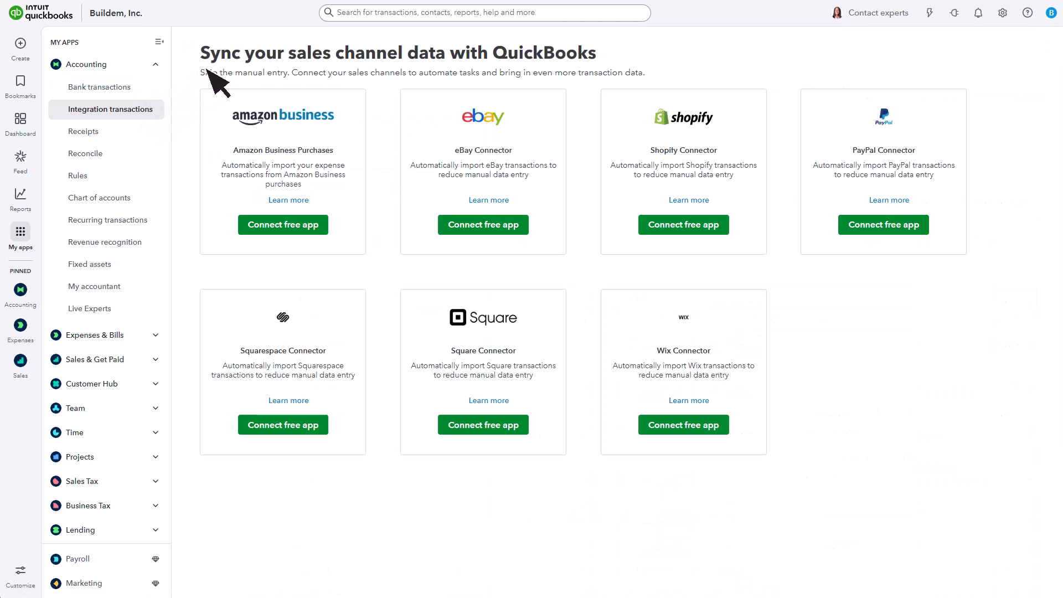
pyautogui.moveTo(598, 84)
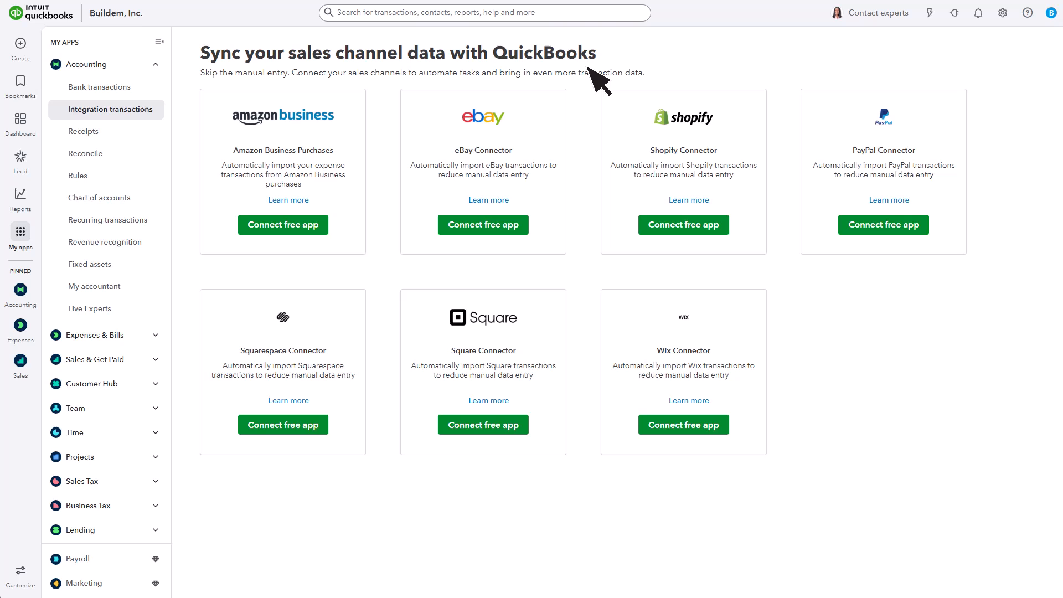
pyautogui.moveTo(84, 131)
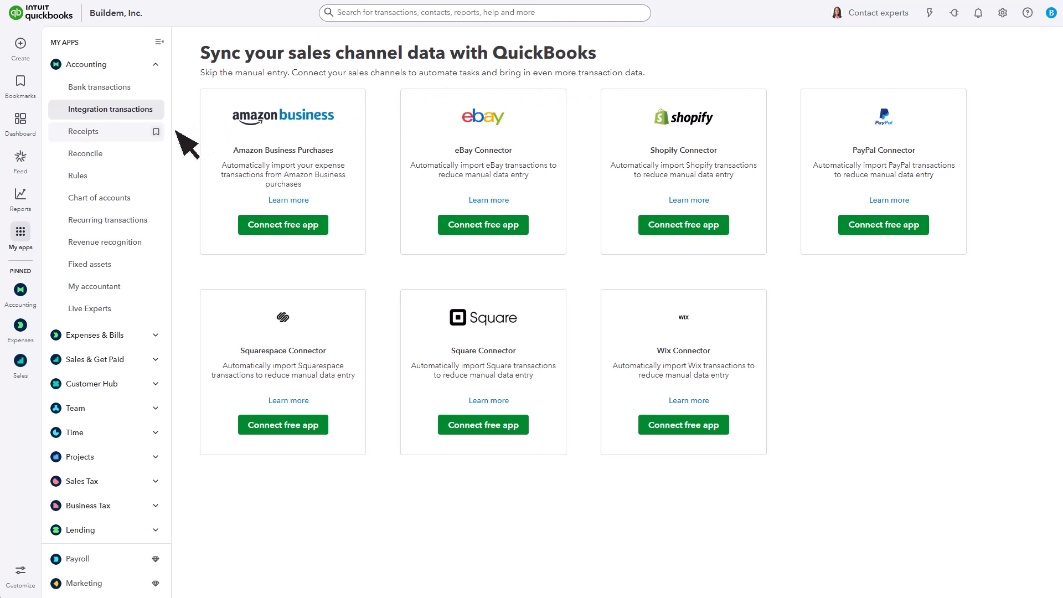
pyautogui.click(84, 131)
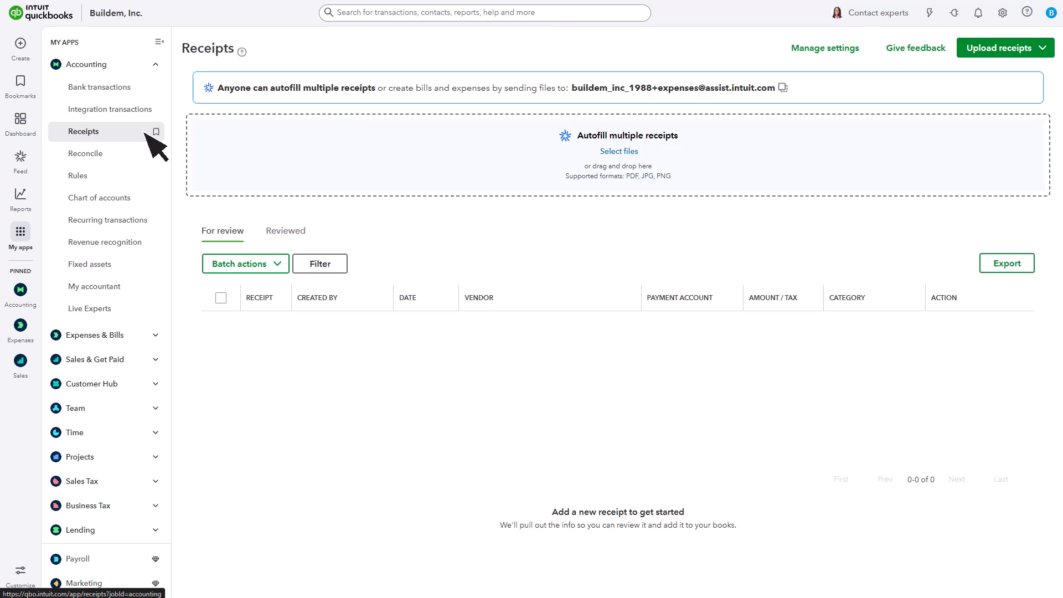
pyautogui.click(85, 153)
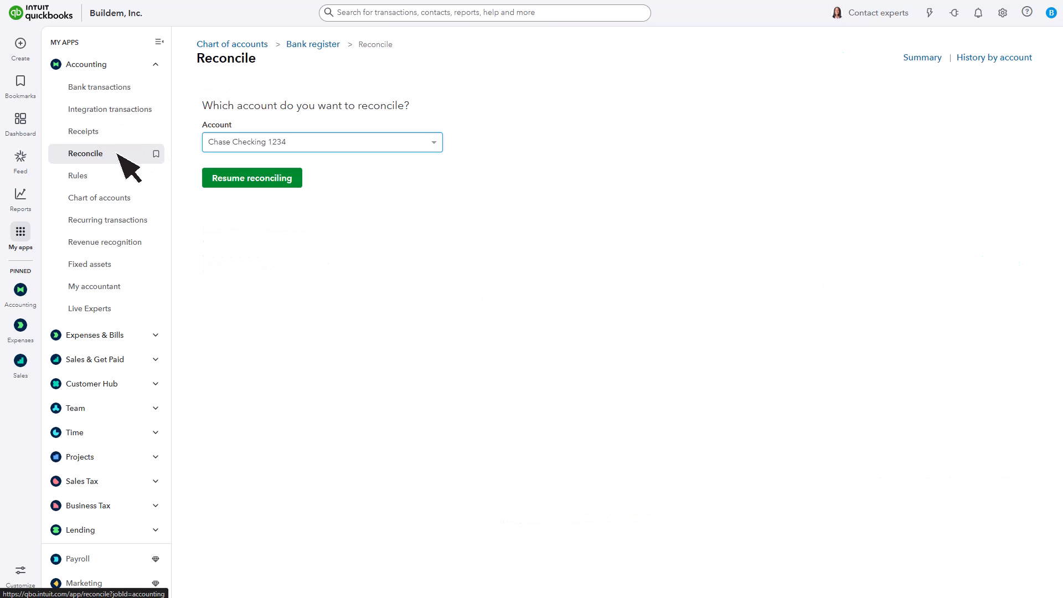
pyautogui.click(99, 197)
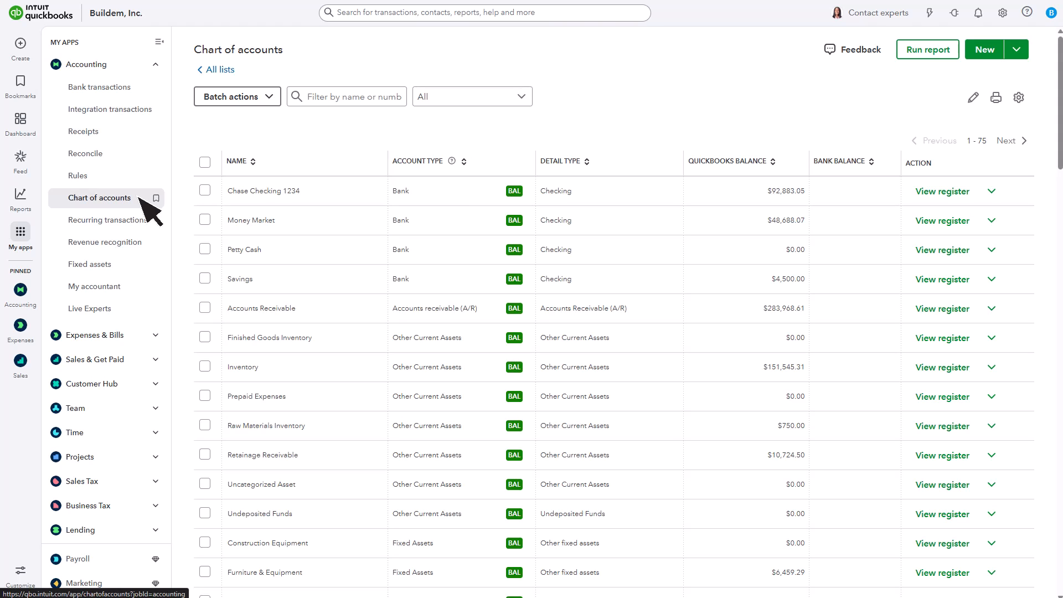
pyautogui.moveTo(164, 326)
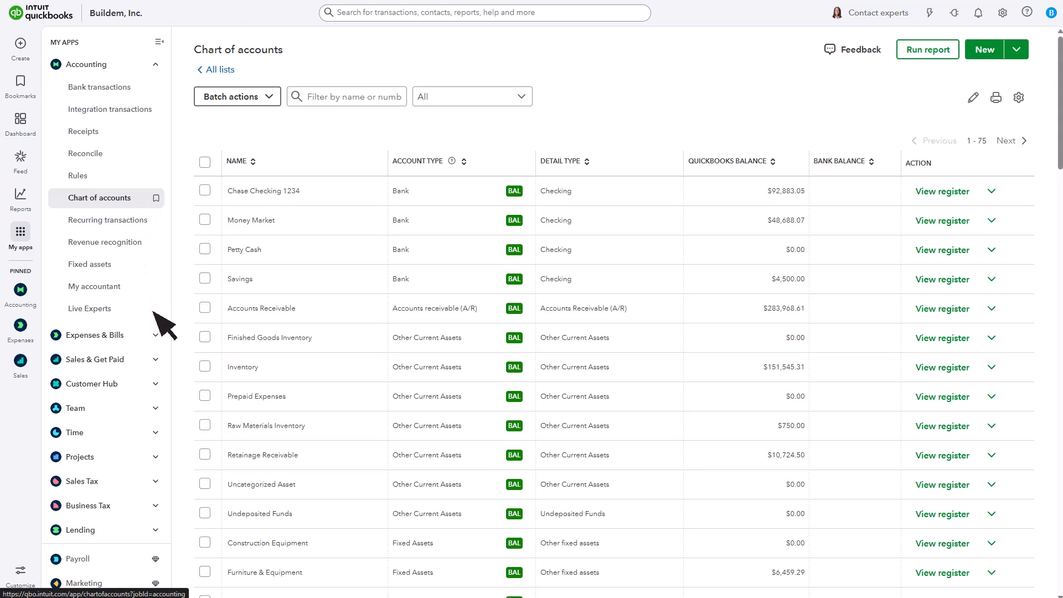
# - View the Vendors and Mileage pages, then the Invoices list showing $283,968.61 overdue
pyautogui.click(82, 402)
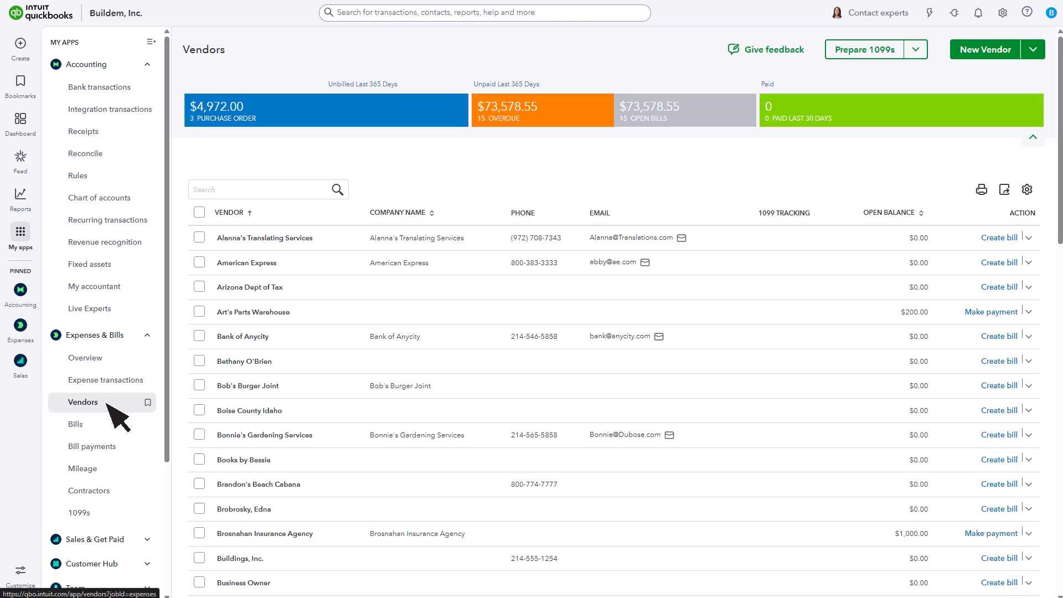
pyautogui.click(82, 468)
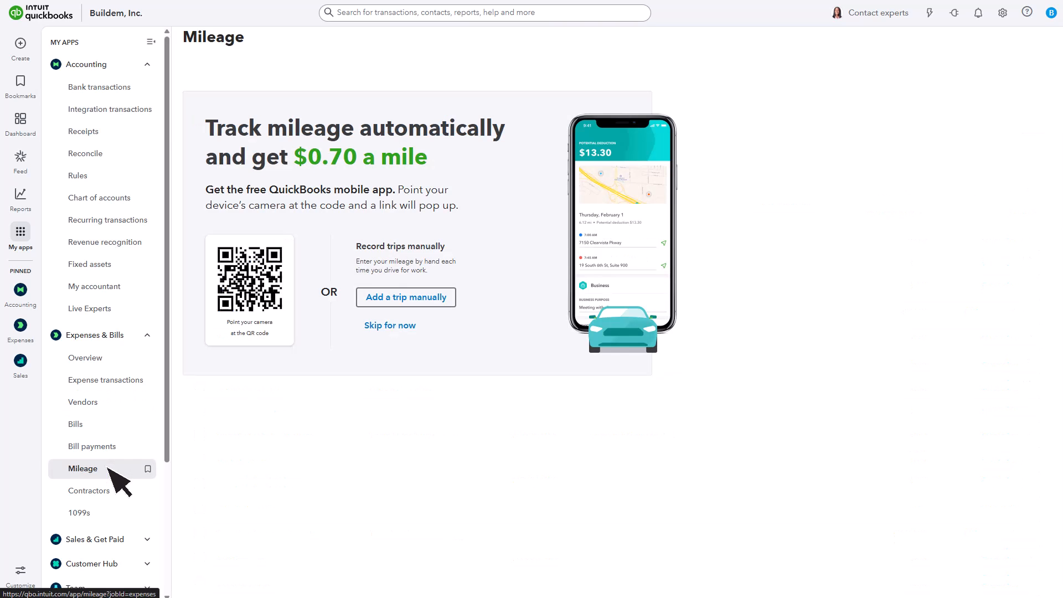
pyautogui.click(82, 230)
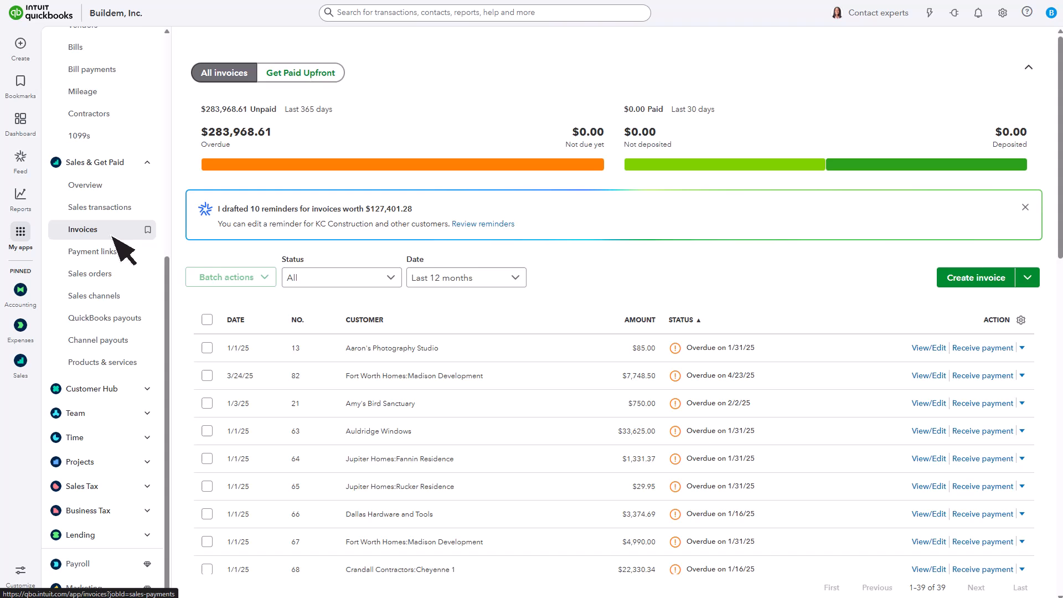
# - View Products and services, the Customer Hub apps and the customer list
pyautogui.click(102, 361)
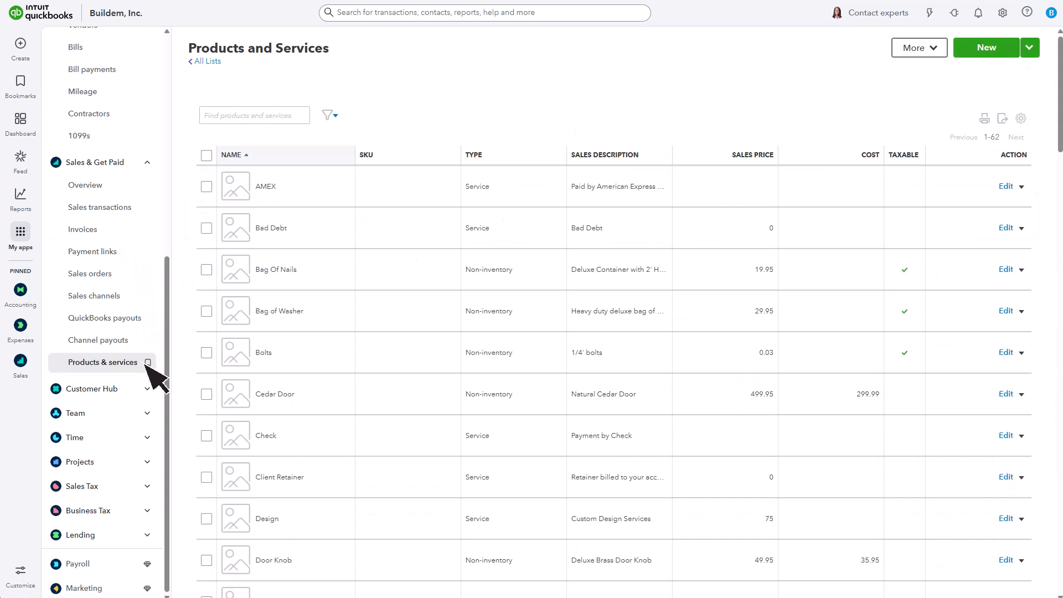
pyautogui.click(92, 389)
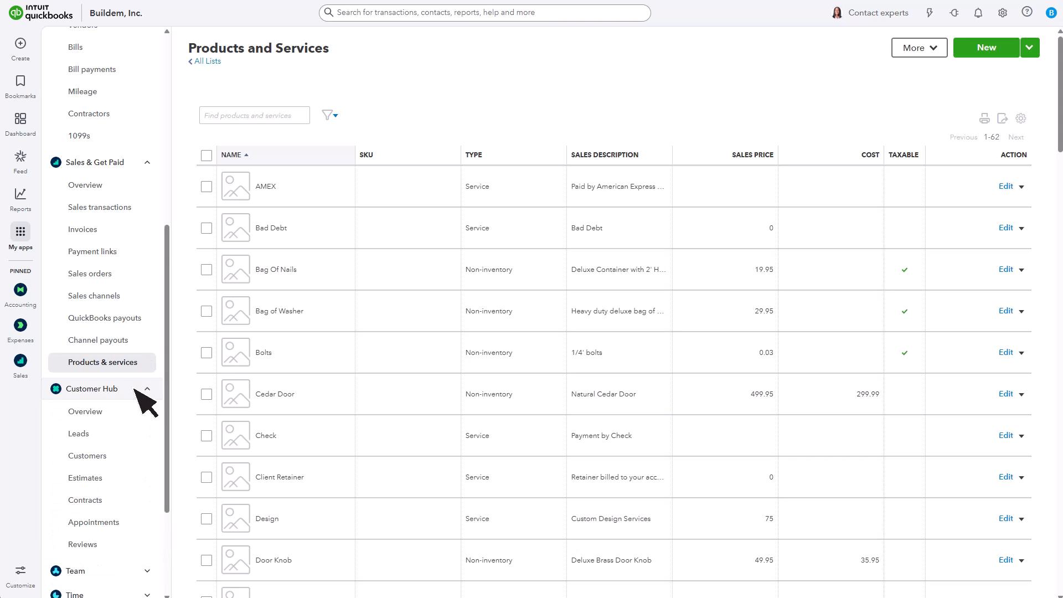
pyautogui.click(87, 455)
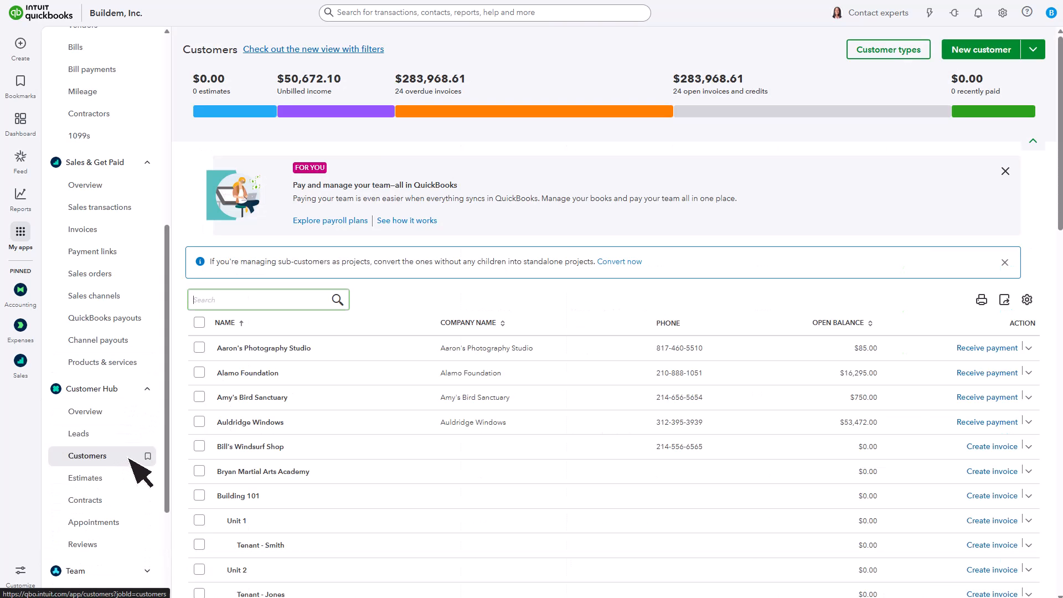
pyautogui.scroll(-3)
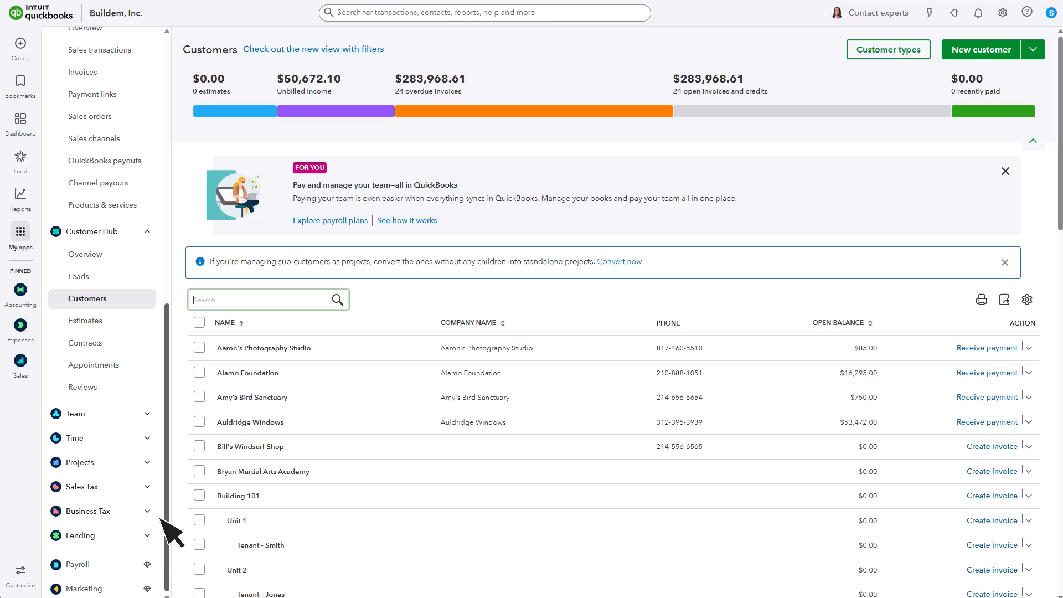
# - Open Team > Employees and Time entries, ending on the four in-progress Projects
pyautogui.click(75, 413)
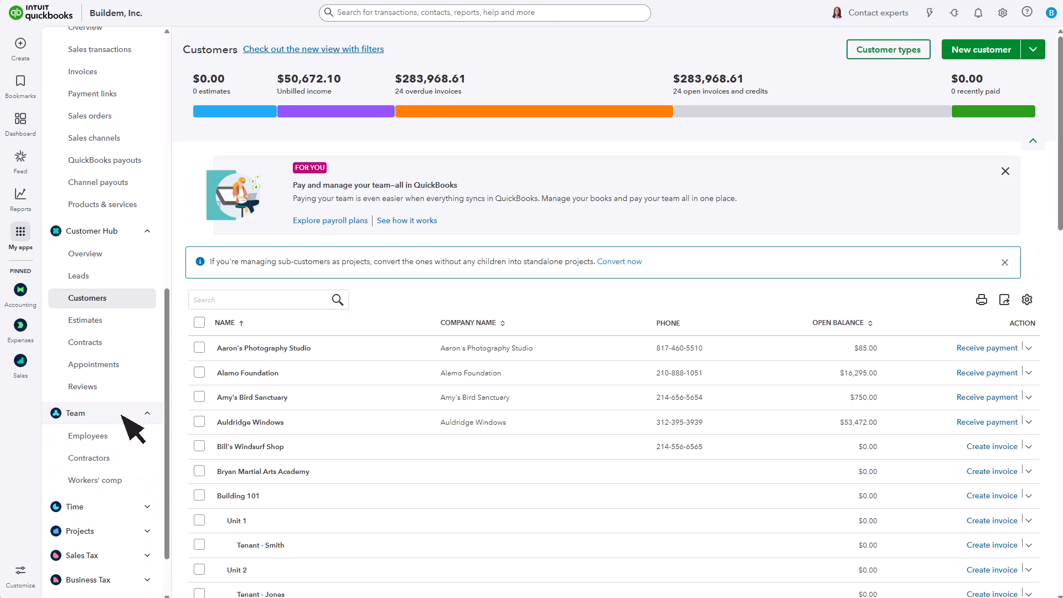
pyautogui.click(87, 435)
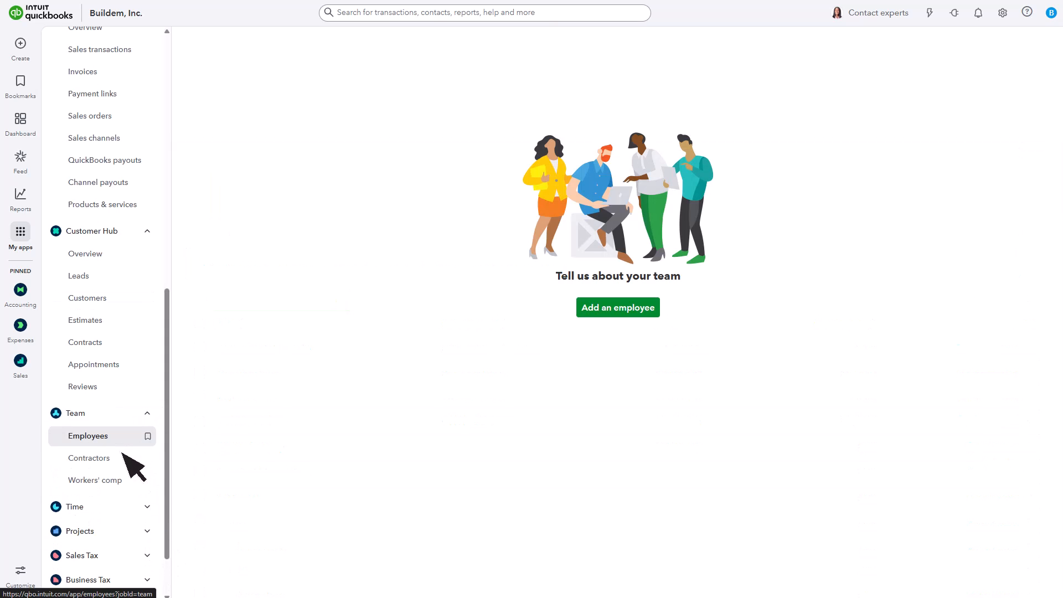
pyautogui.click(88, 457)
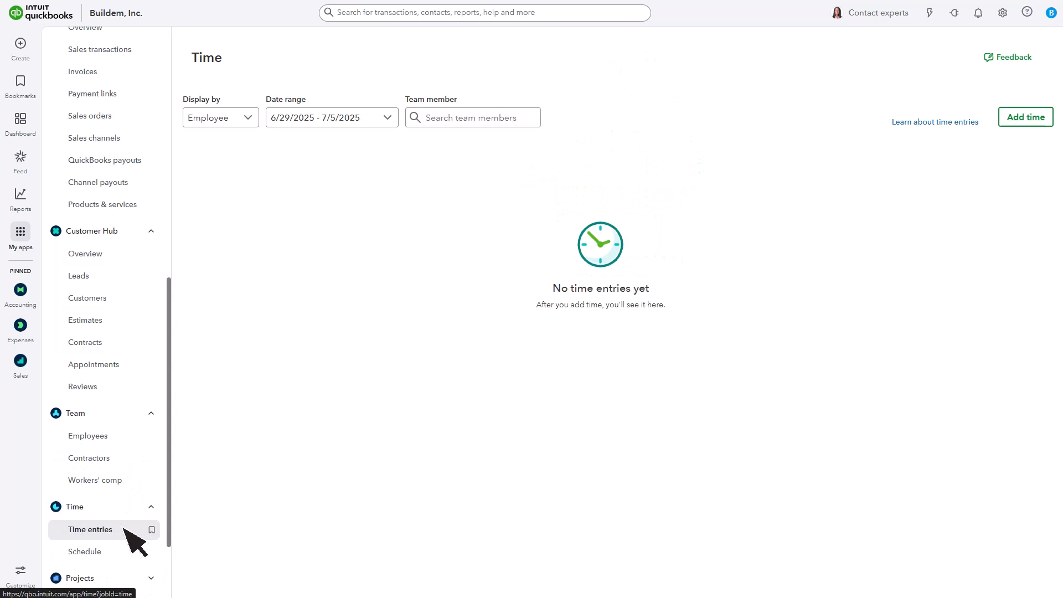
pyautogui.moveTo(180, 530)
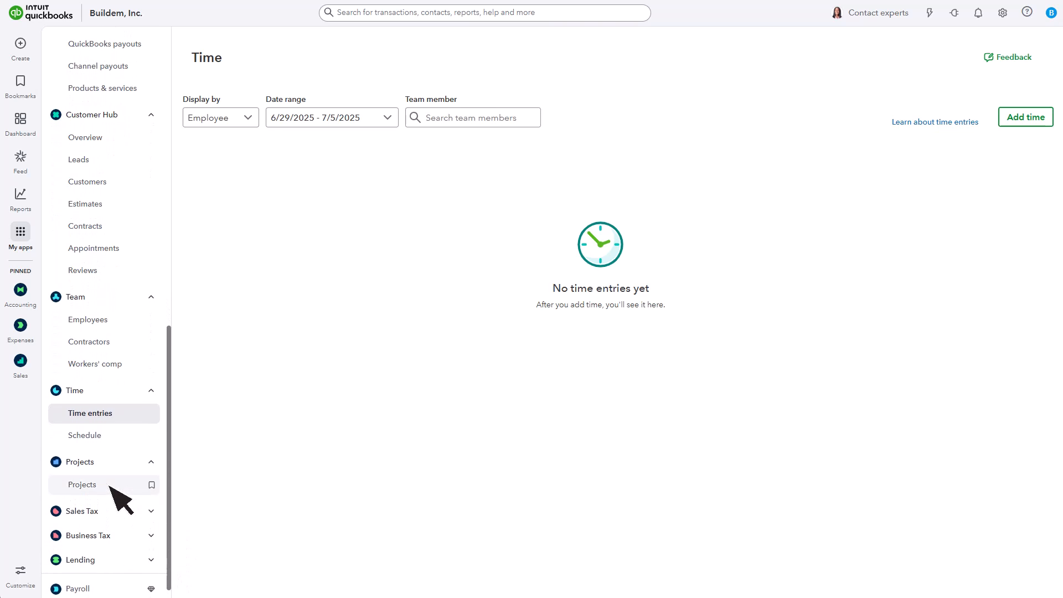
pyautogui.click(82, 484)
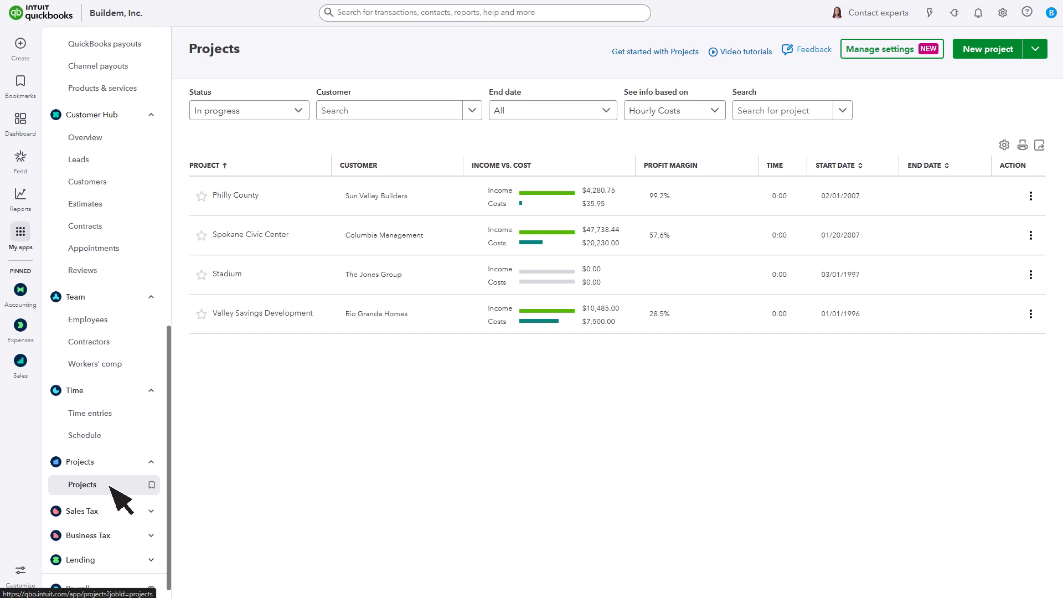
# - Expand Sales Tax and view the Business Tax overview page
pyautogui.click(81, 510)
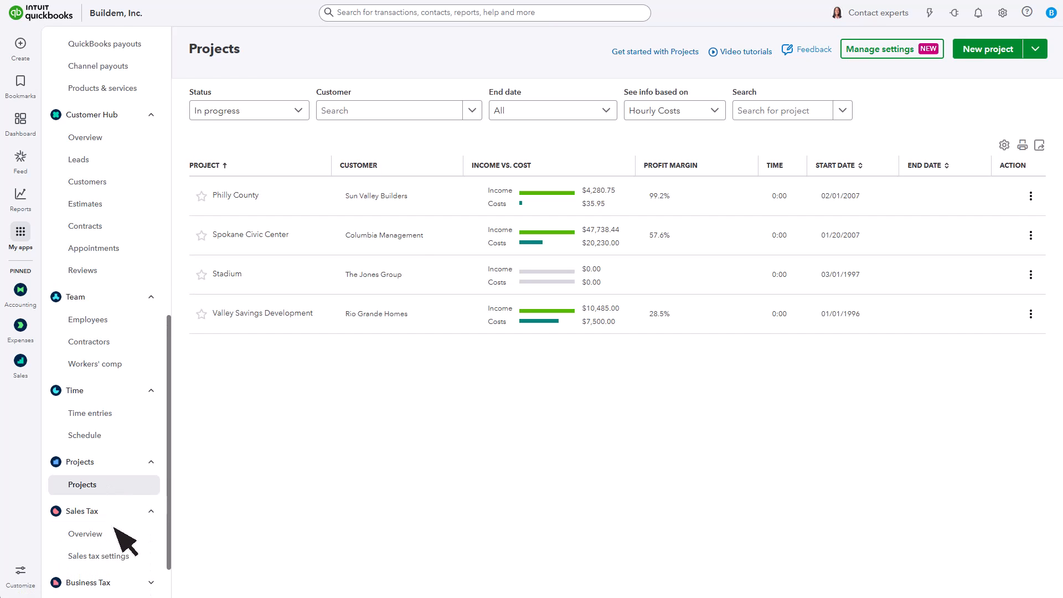
pyautogui.click(84, 533)
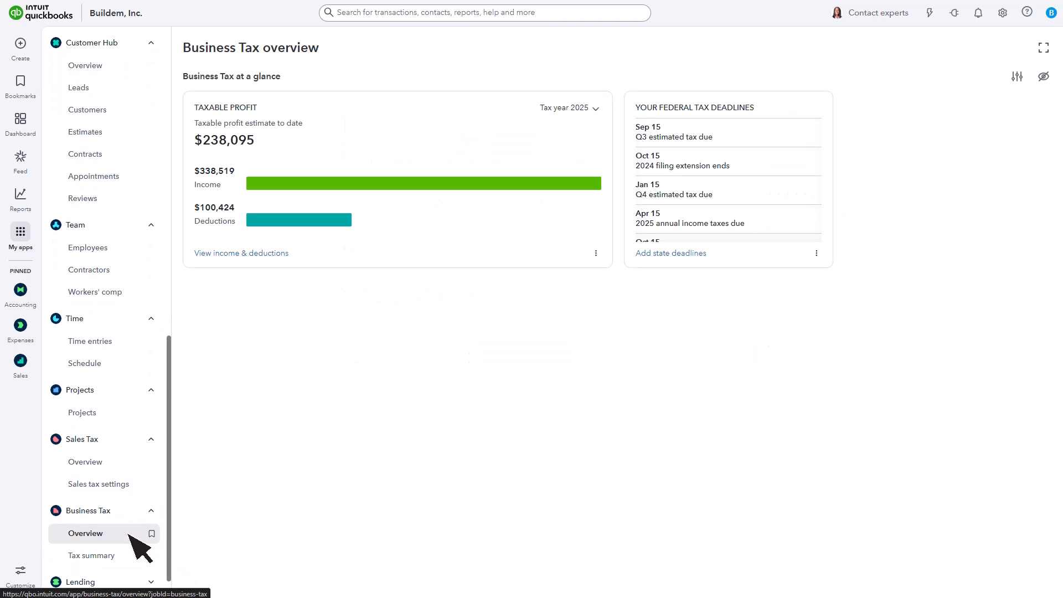
pyautogui.scroll(-3)
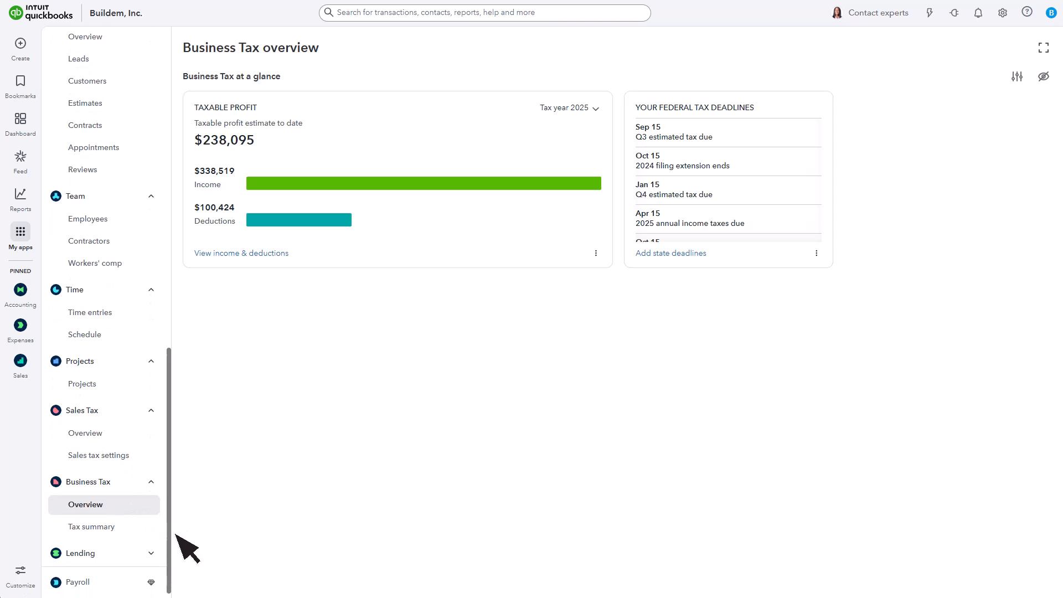
pyautogui.scroll(-3)
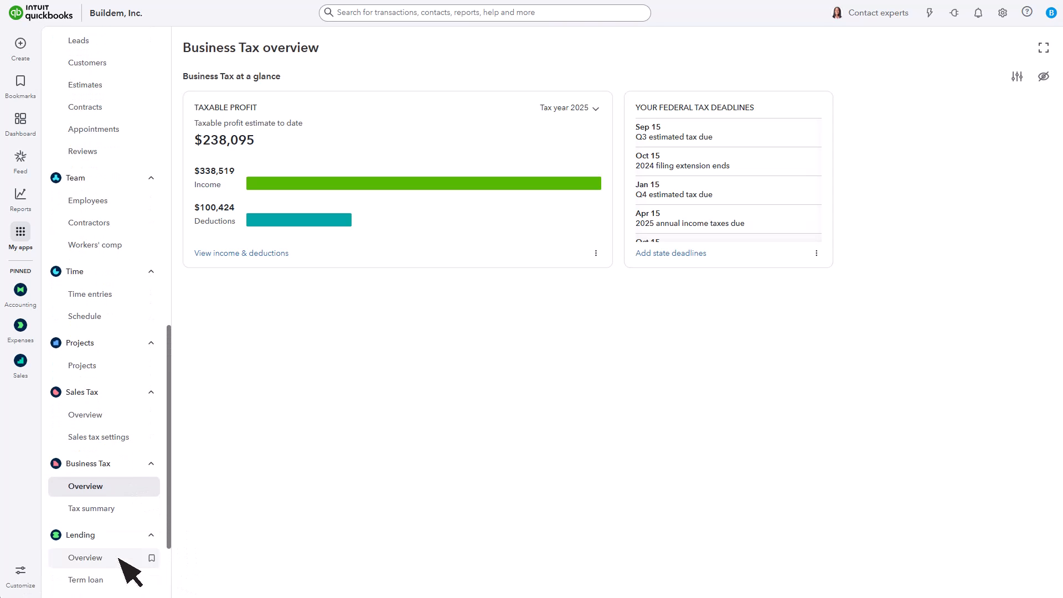
# - View Lending overview and QuickBooks Checking, ending on the Payroll plans page
pyautogui.click(85, 557)
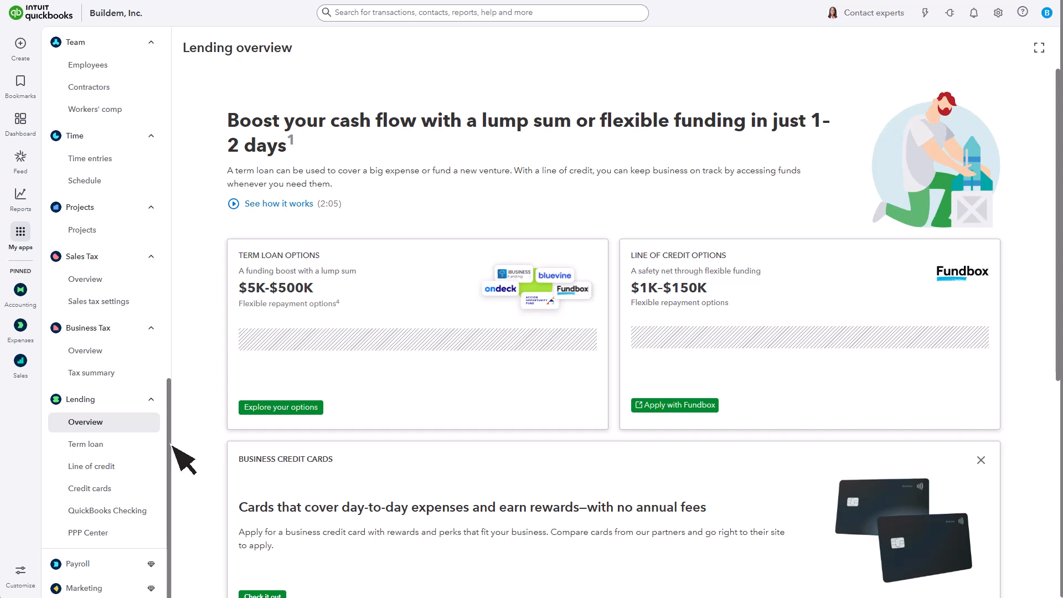
pyautogui.click(106, 510)
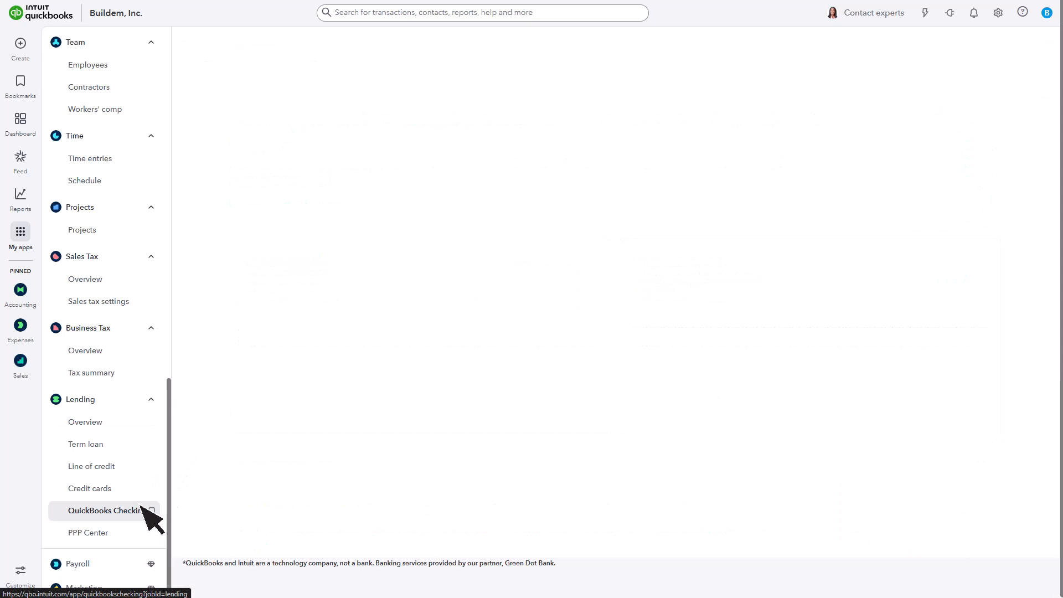
pyautogui.click(112, 510)
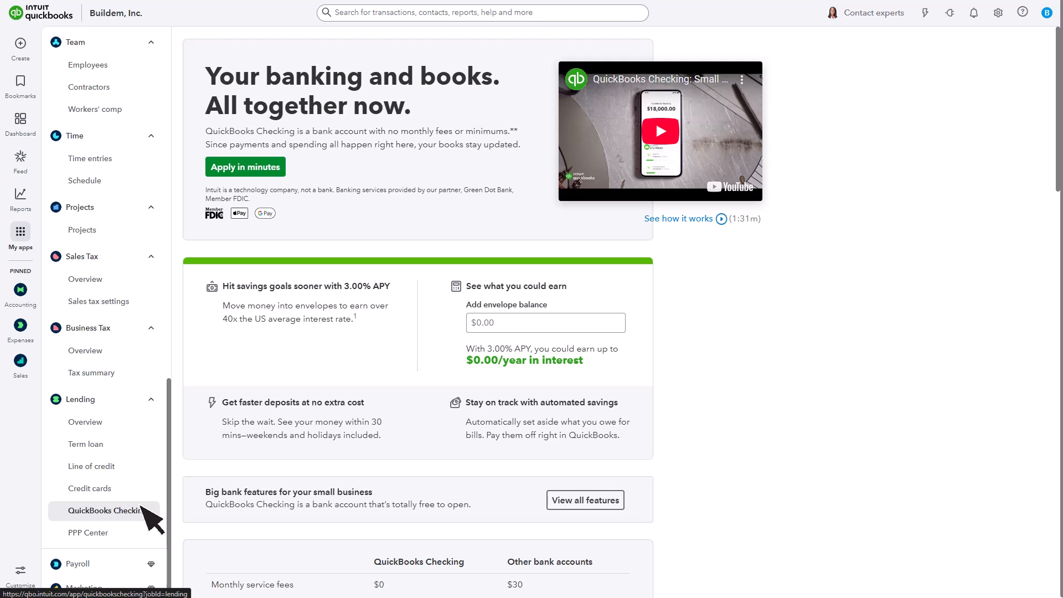
pyautogui.click(75, 564)
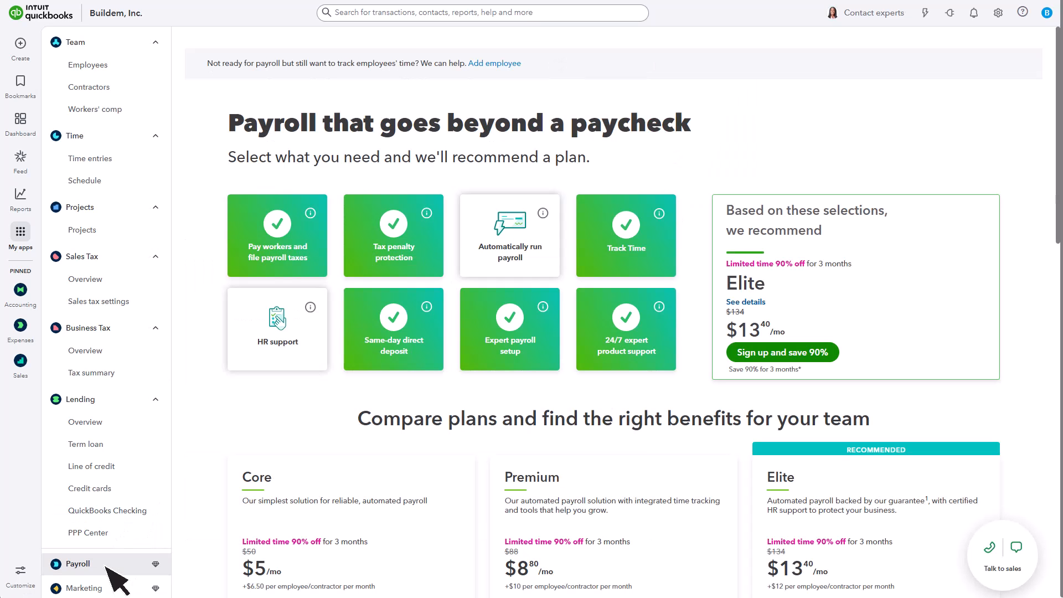
# - View the Mailchimp Marketing page, then return to the dashboard
pyautogui.click(84, 588)
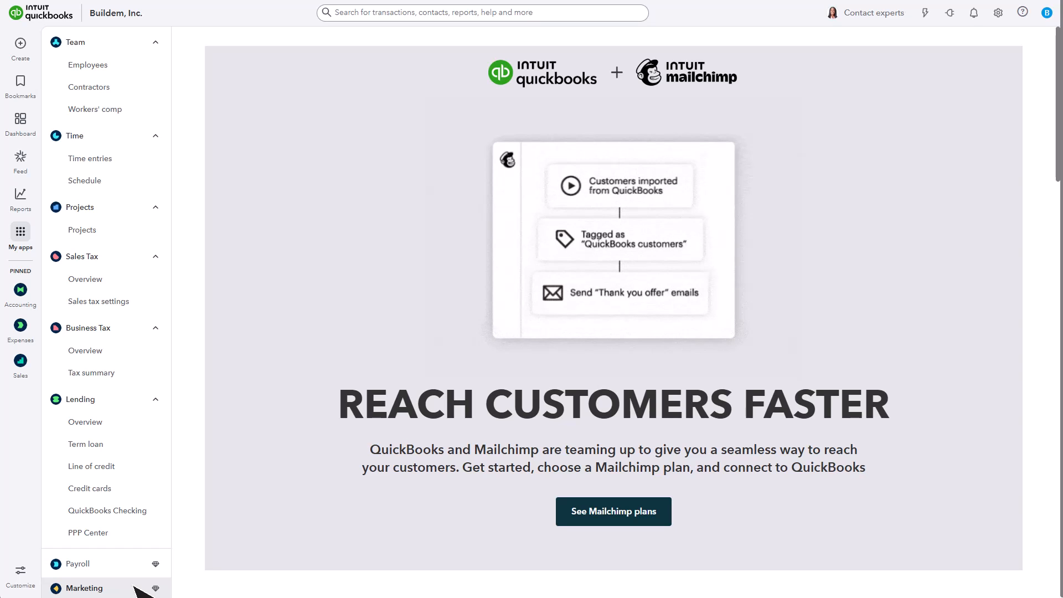
pyautogui.click(20, 123)
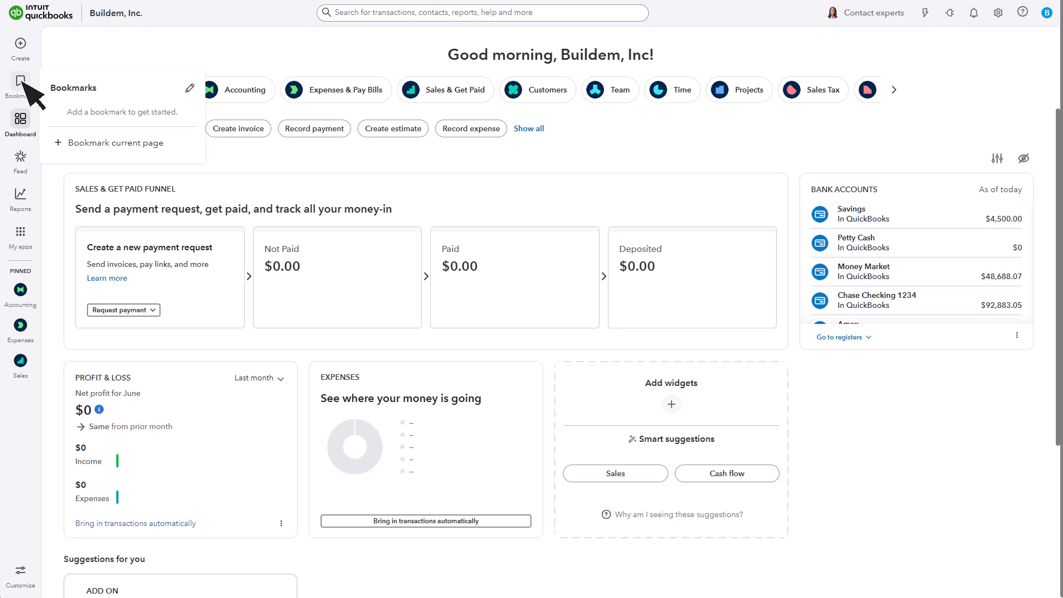
# - Show the Create (+) menu of customer, vendor, team, project and transaction types
pyautogui.click(20, 43)
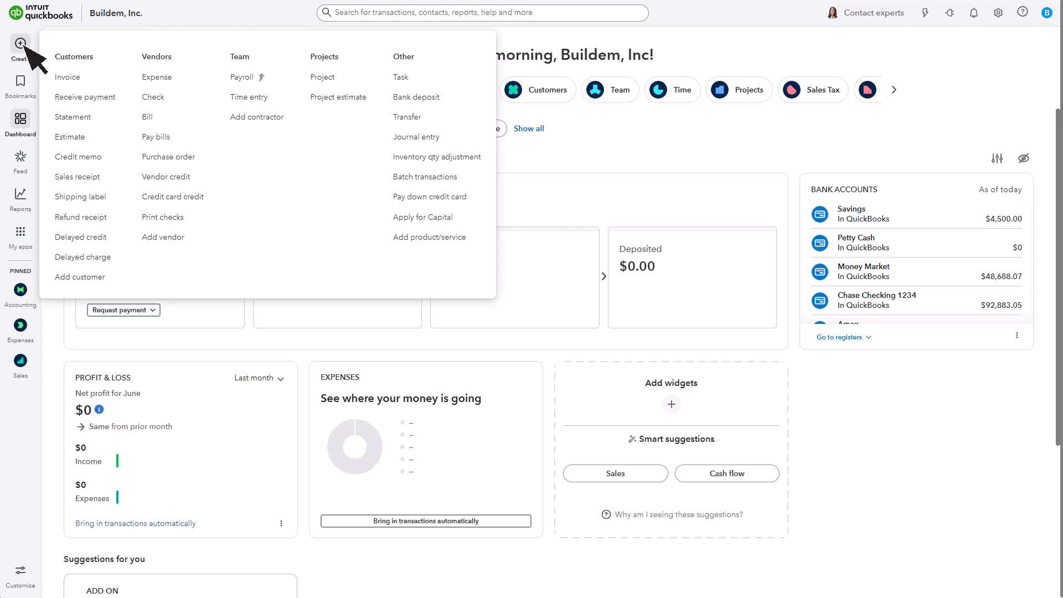
pyautogui.moveTo(78, 84)
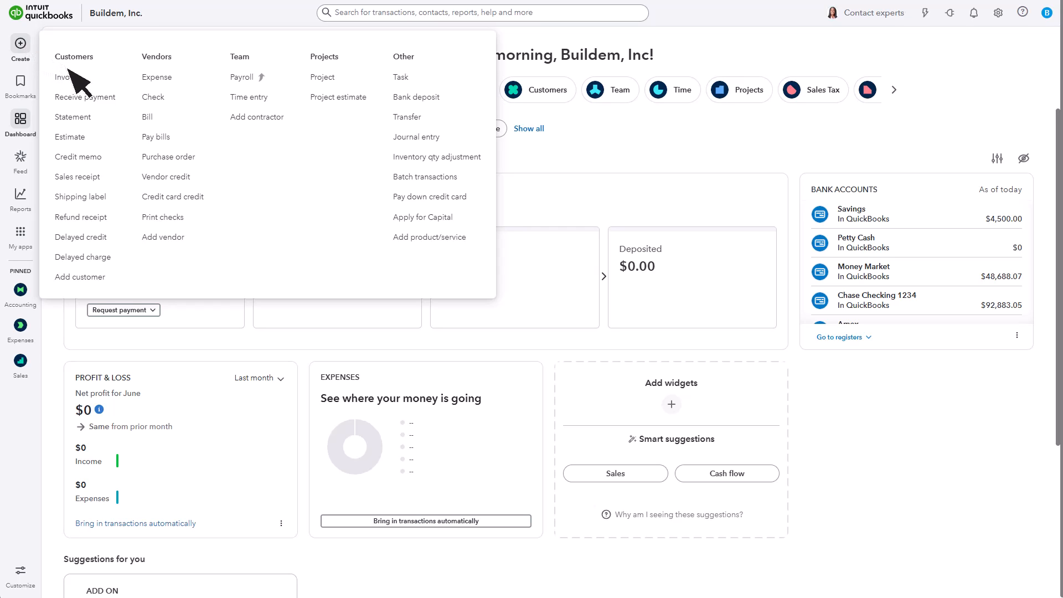
pyautogui.moveTo(420, 88)
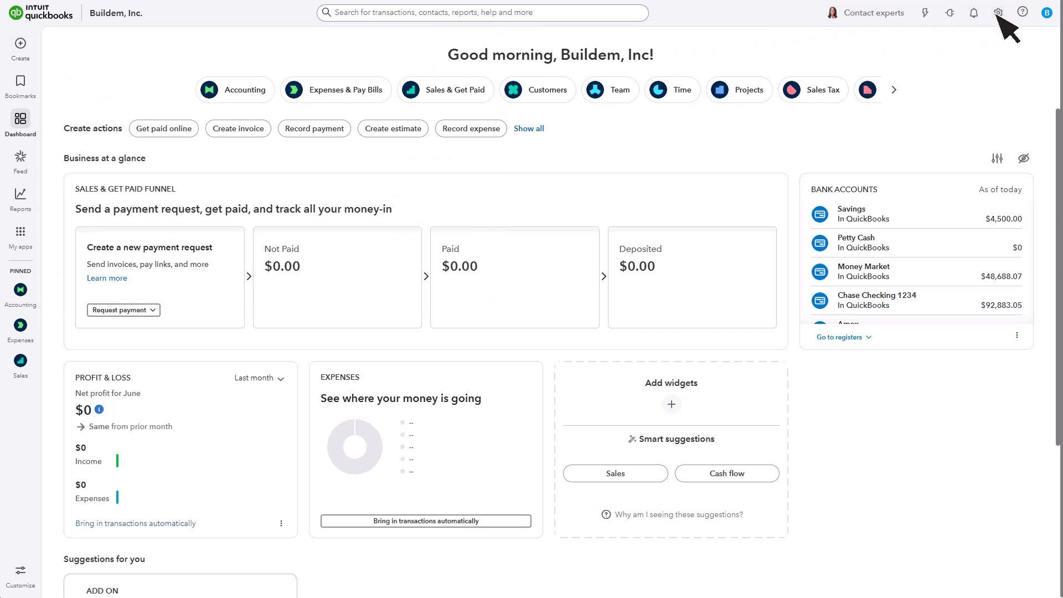
# - Show the gear menu with company, lists, tools and profile options
pyautogui.click(997, 12)
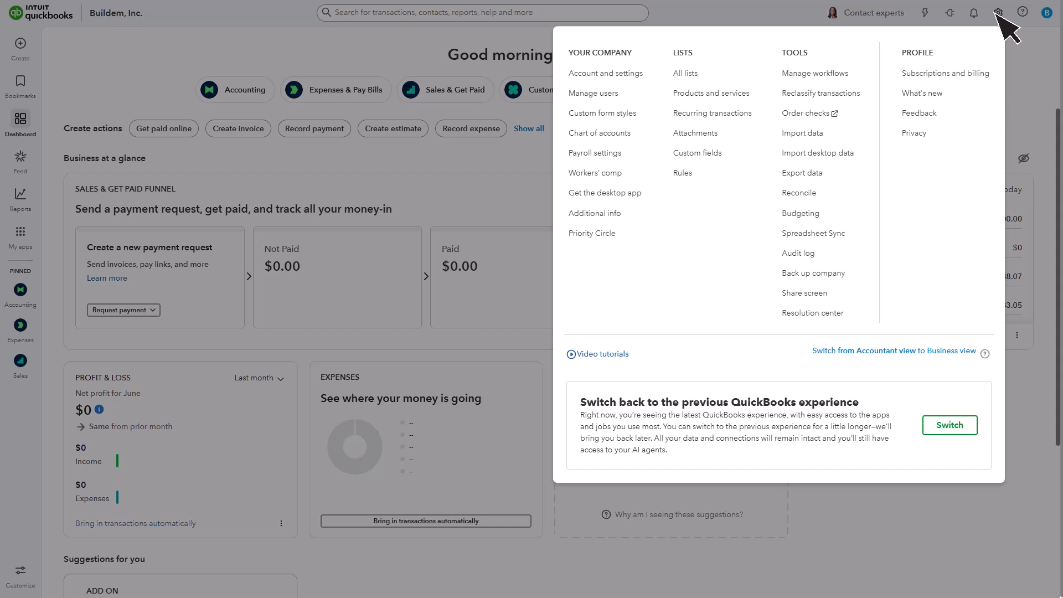
pyautogui.moveTo(728, 95)
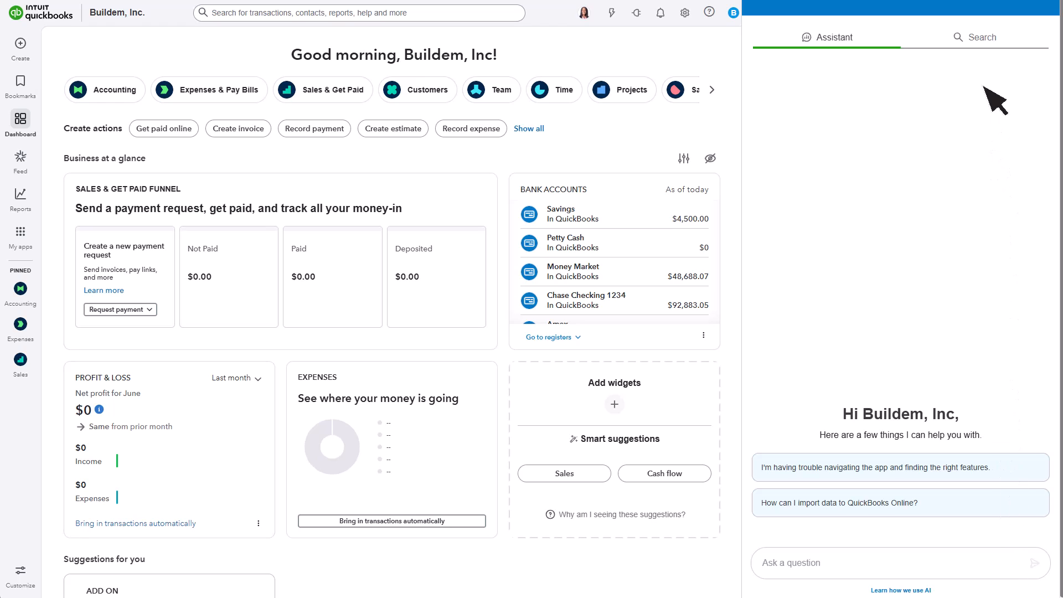
# - Switch the help Assistant panel to its Search tab
pyautogui.click(981, 37)
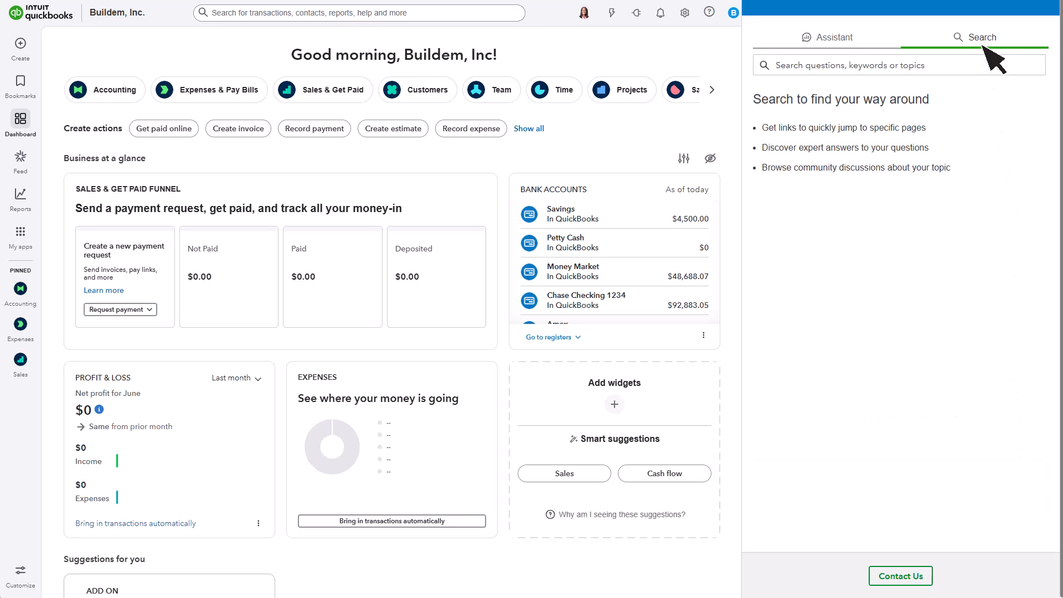
pyautogui.moveTo(900, 576)
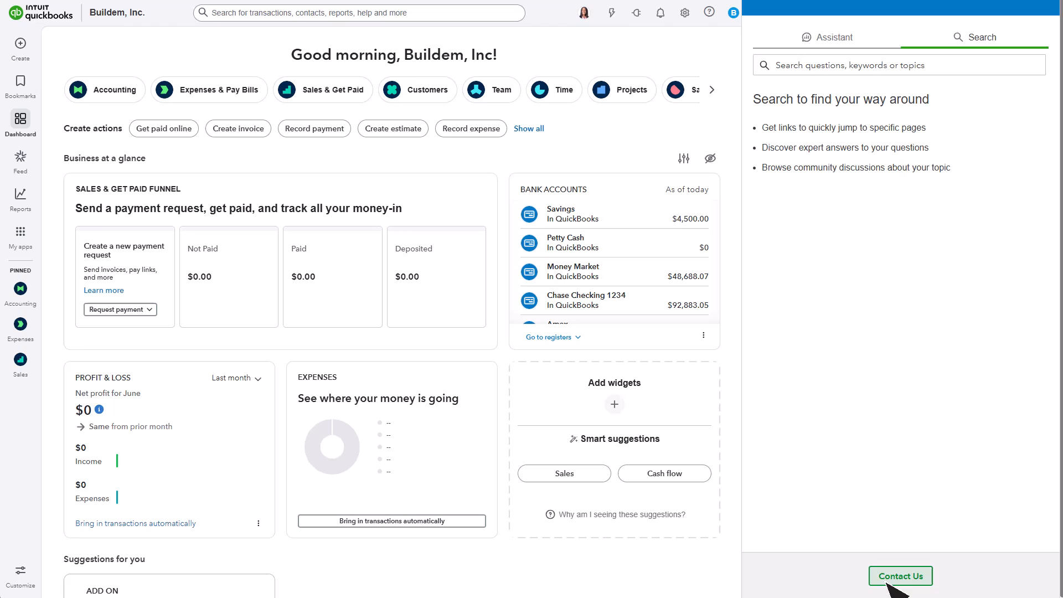